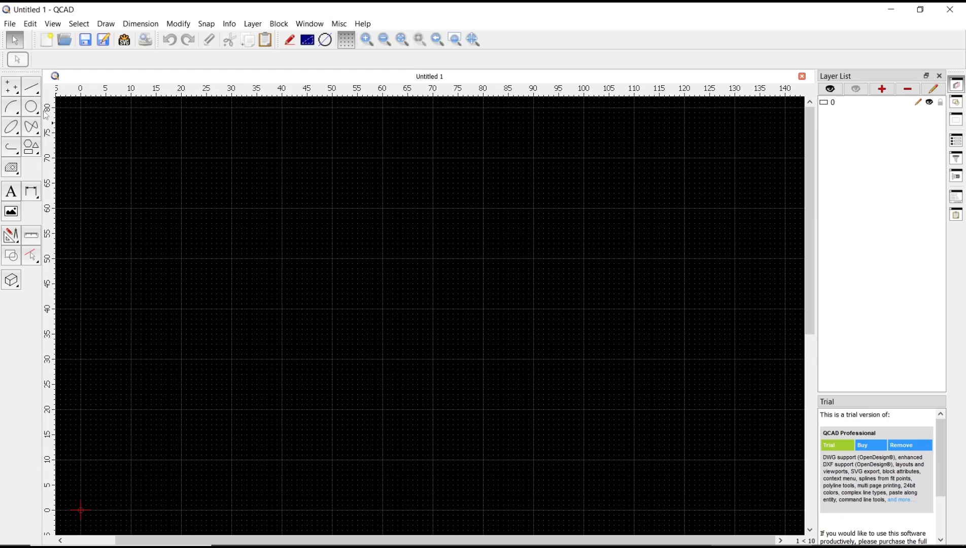
Select the center-point Circle tool to draw the two overlapping circles.
left_click(30, 106)
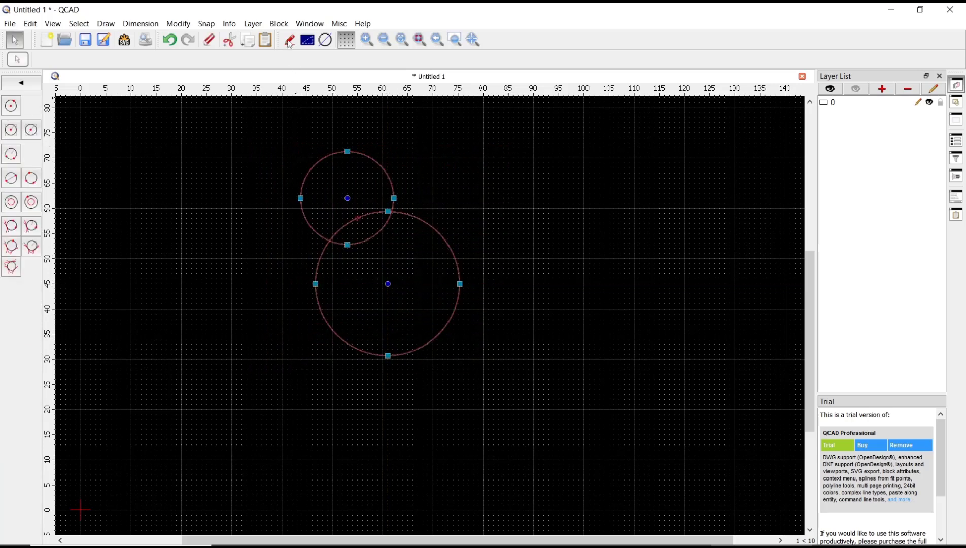
Open the Block menu to create a block from the selected circles.
left_click(278, 23)
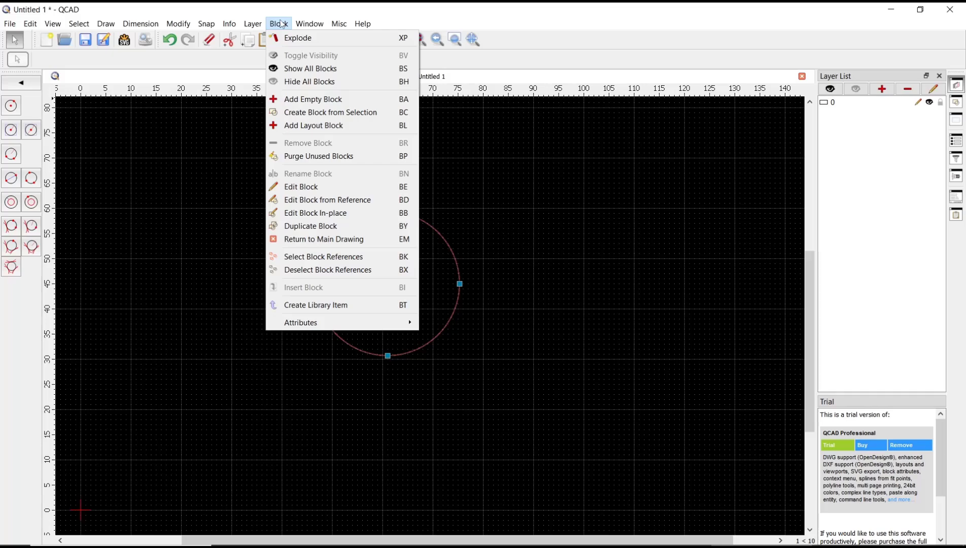
mouse_move(313, 99)
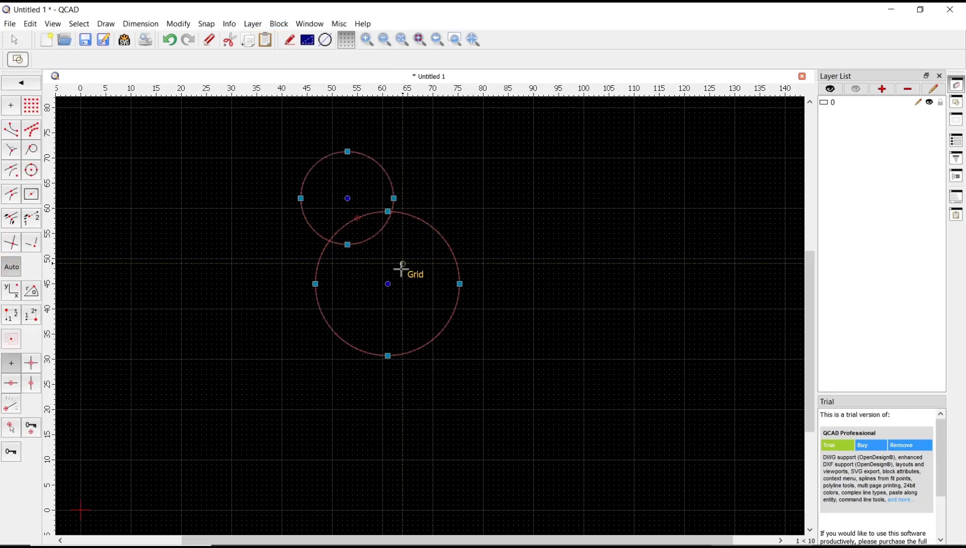
Set the larger circle's centre as base point and name the block 'example'.
left_click(278, 24)
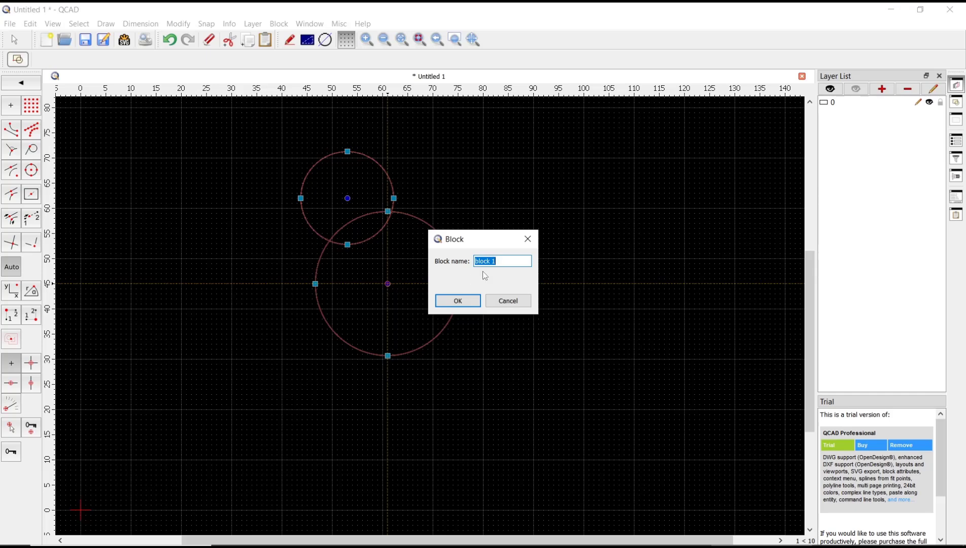
type("examp")
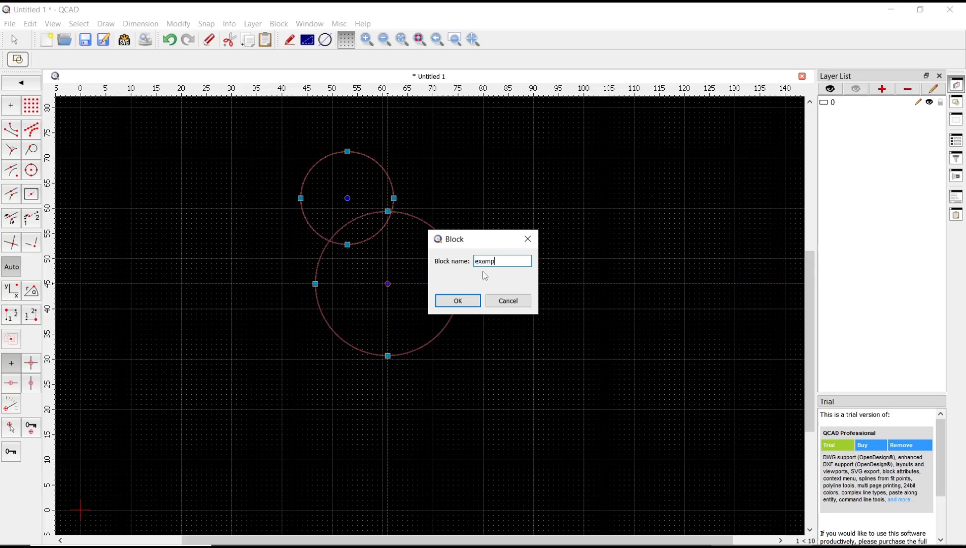
type("le")
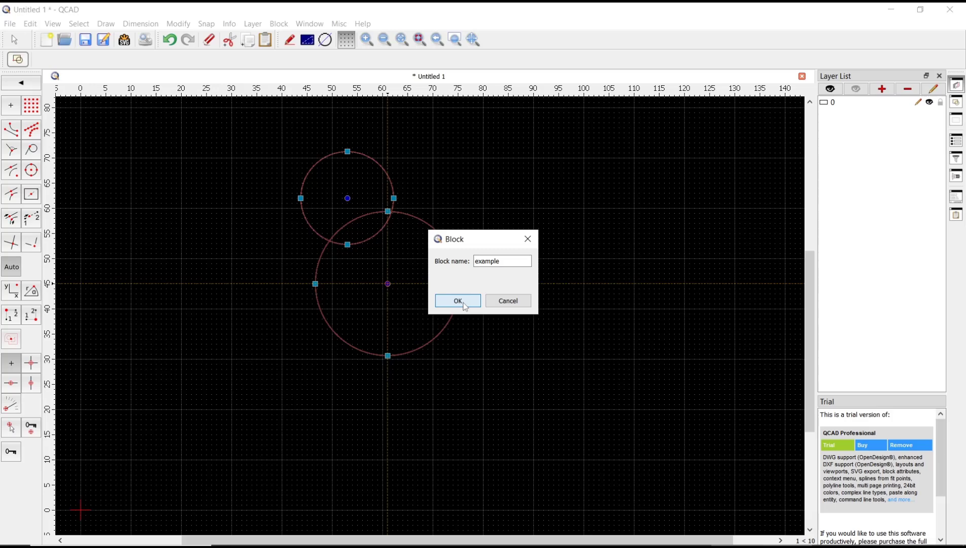
left_click(457, 301)
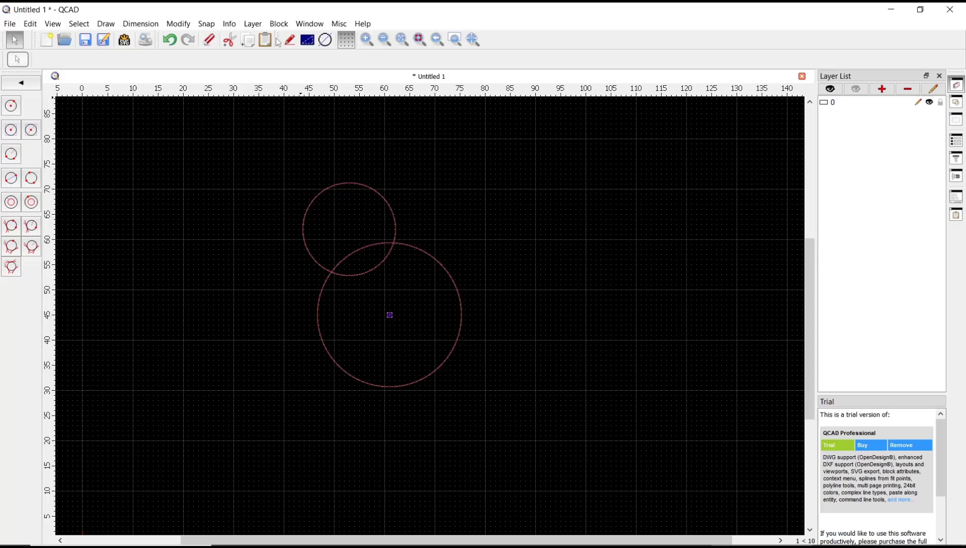
Explode the 'example' block reference using Block > Explode.
left_click(278, 23)
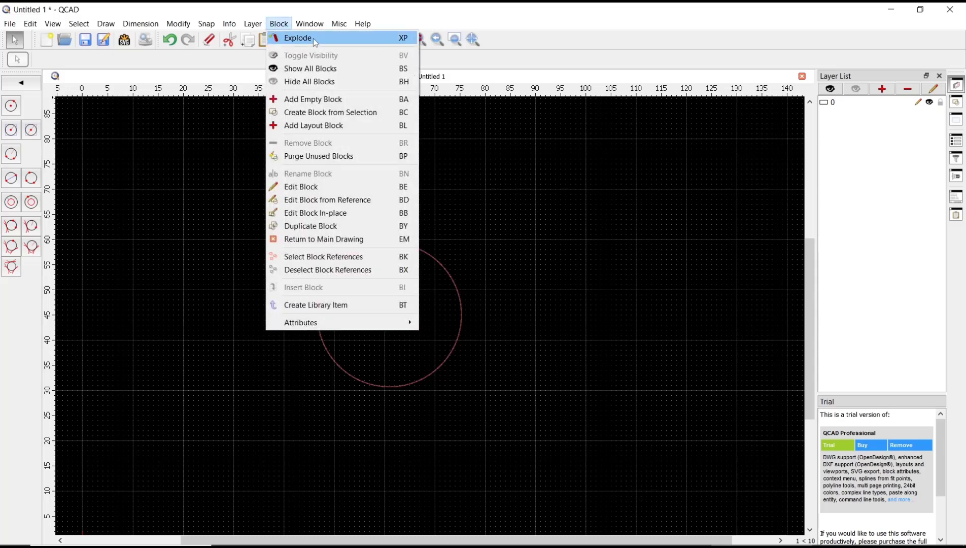
left_click(297, 38)
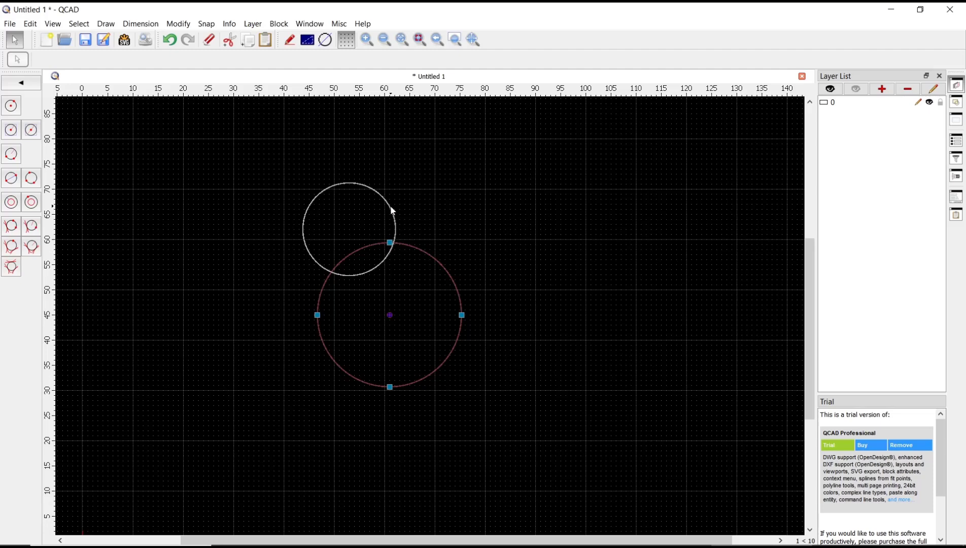
left_click(510, 250)
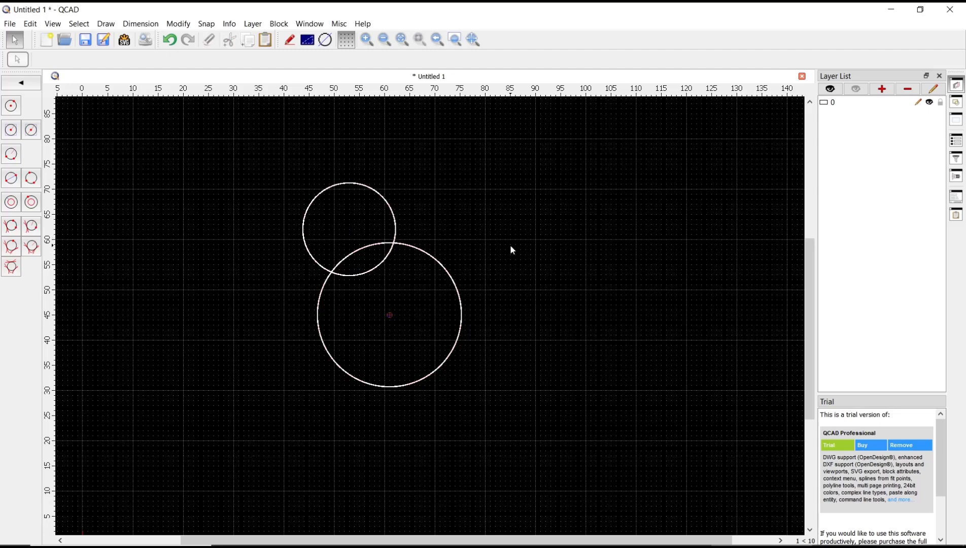